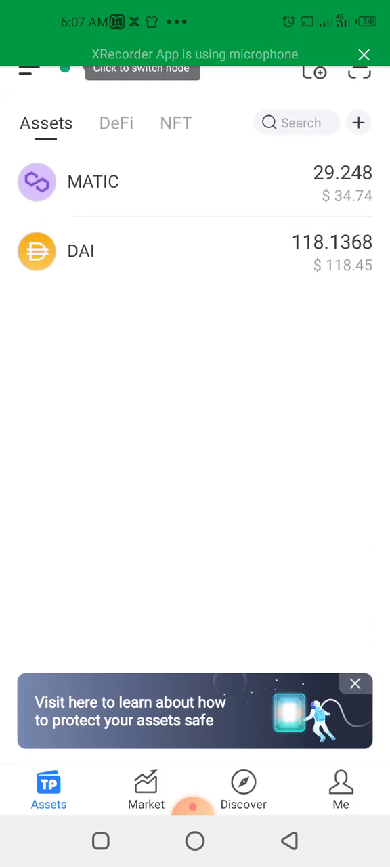
# Scroll through the current wallet view before switching networks
pyautogui.scroll(-3)
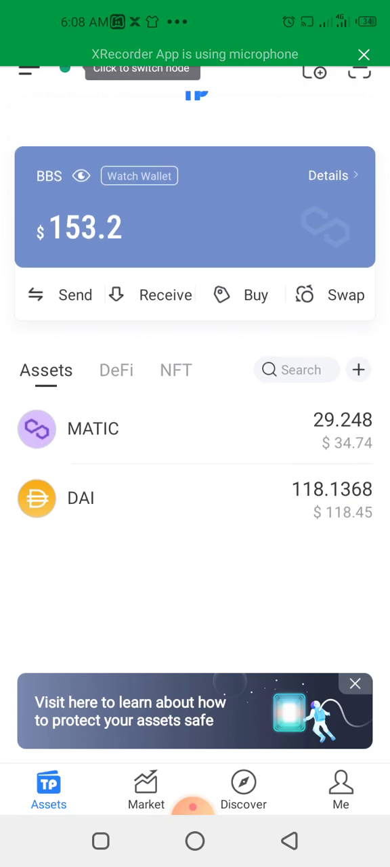
pyautogui.scroll(3)
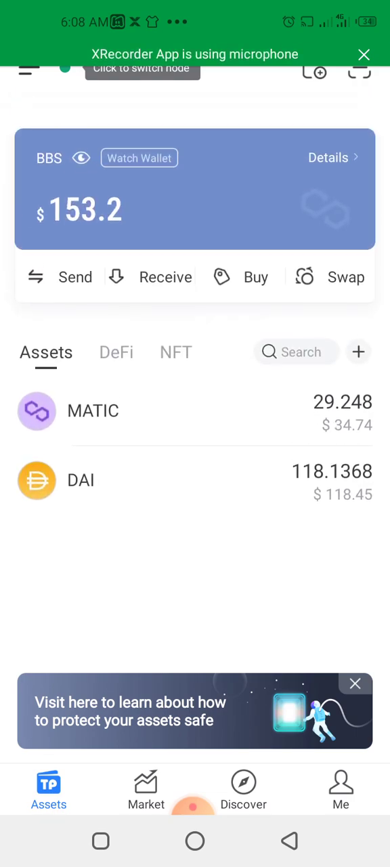
pyautogui.scroll(3)
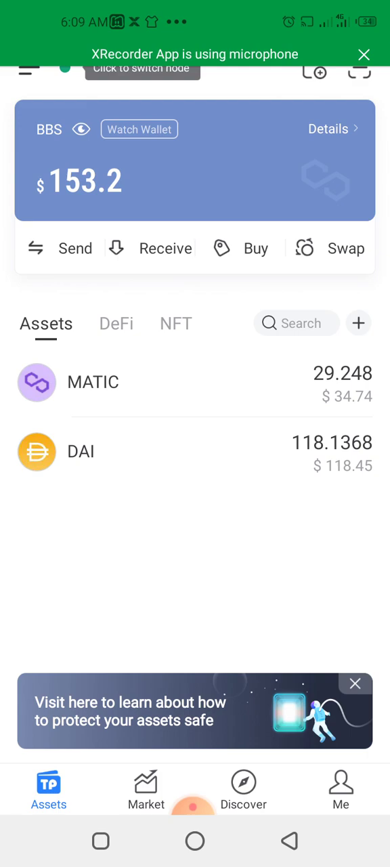
pyautogui.scroll(3)
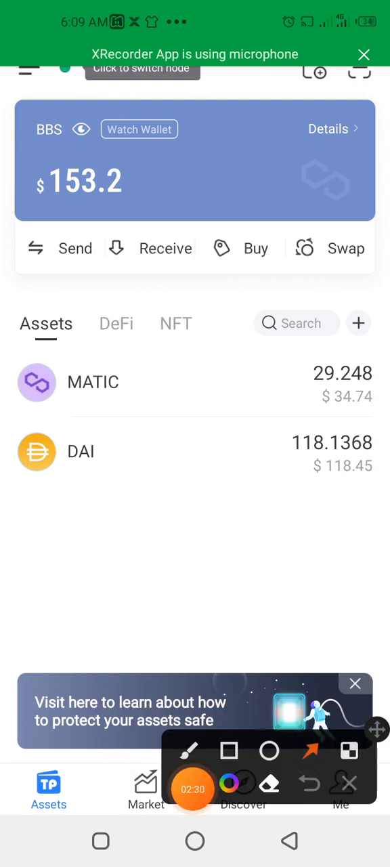
pyautogui.moveTo(26, 217); pyautogui.dragTo(26, 81)
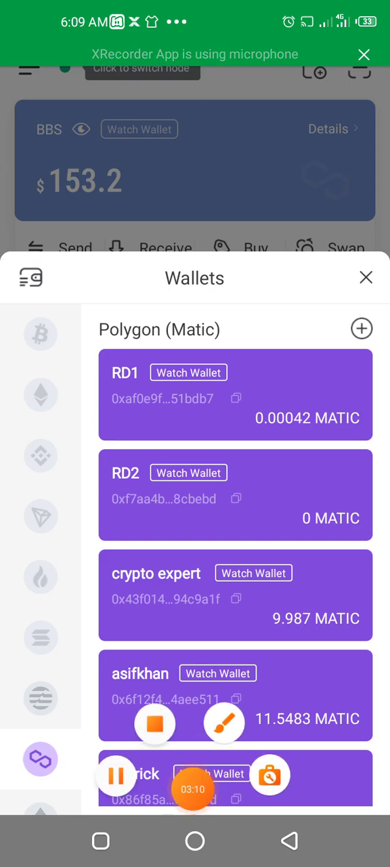
# Select Polygon (Matic) in the Wallets panel and show the Create/Import Wallet choices
pyautogui.click(225, 723)
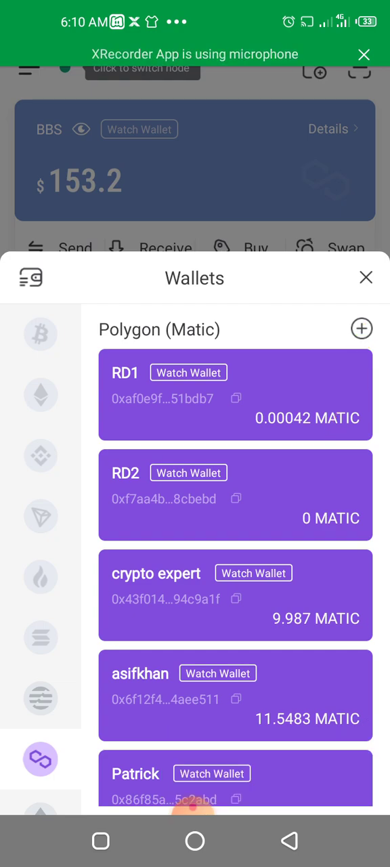
pyautogui.click(361, 328)
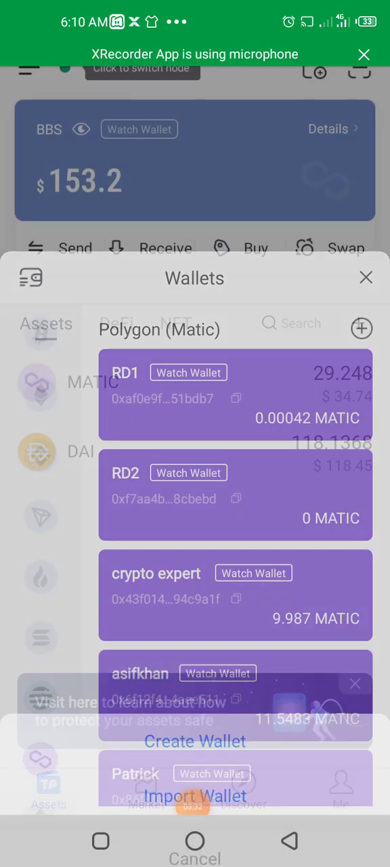
# Choose Import Wallet for the Polygon (Matic) network
pyautogui.click(195, 796)
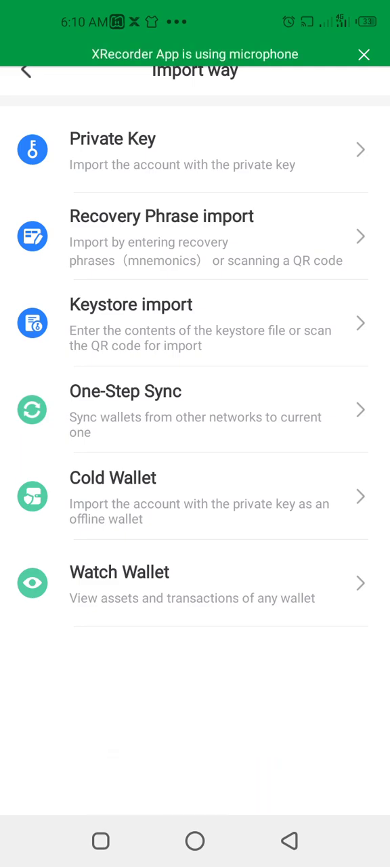
pyautogui.click(377, 729)
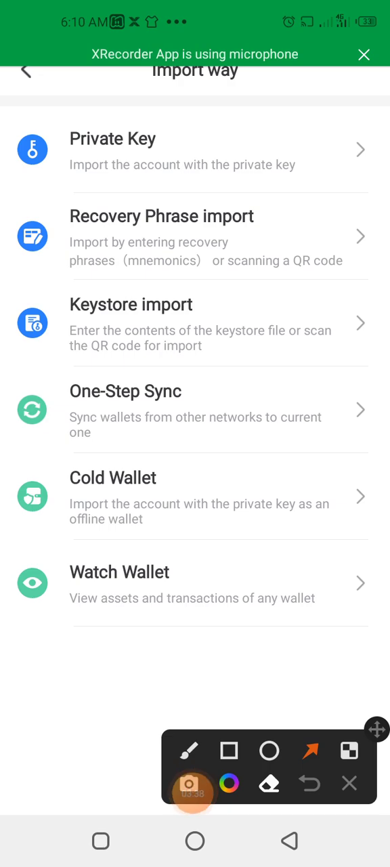
pyautogui.moveTo(293, 490); pyautogui.dragTo(176, 577)
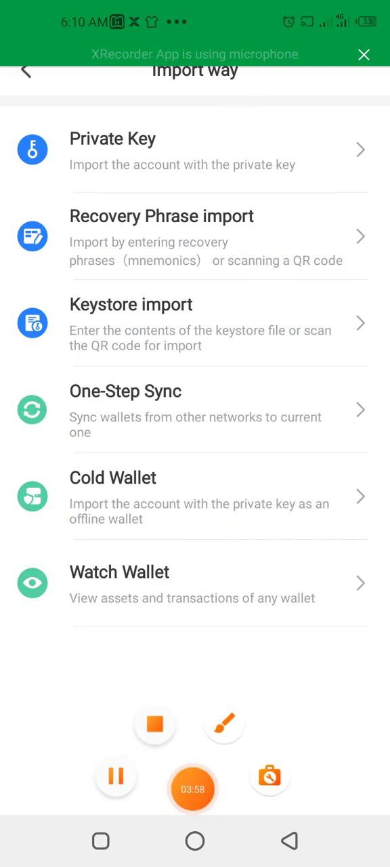
pyautogui.click(223, 723)
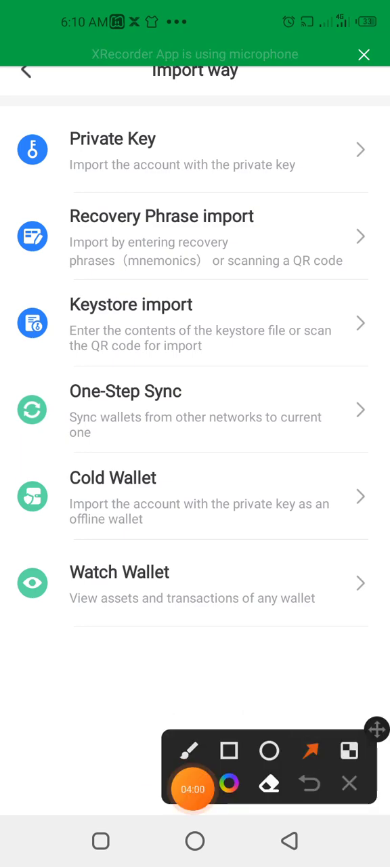
# Pick Watch Wallet on the Import way screen to import from an address
pyautogui.moveTo(293, 470); pyautogui.dragTo(142, 566)
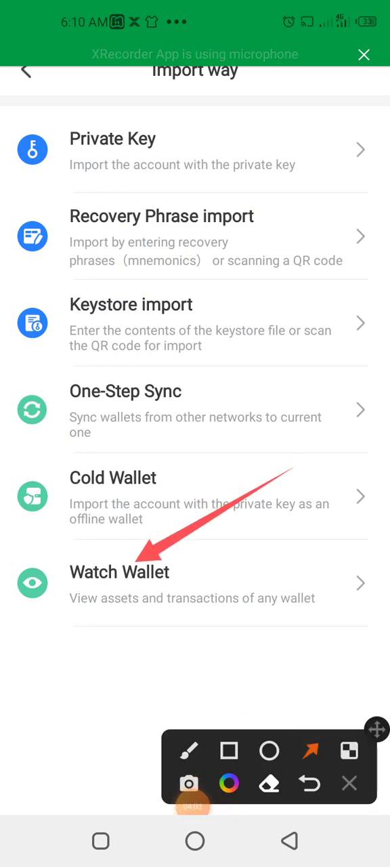
pyautogui.click(349, 783)
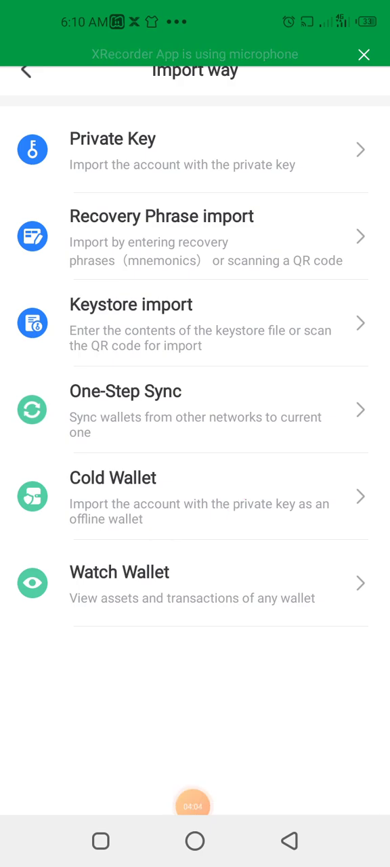
pyautogui.click(195, 582)
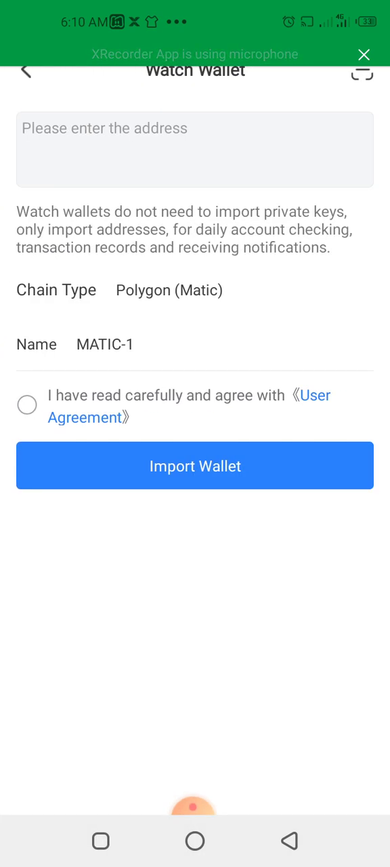
pyautogui.click(193, 818)
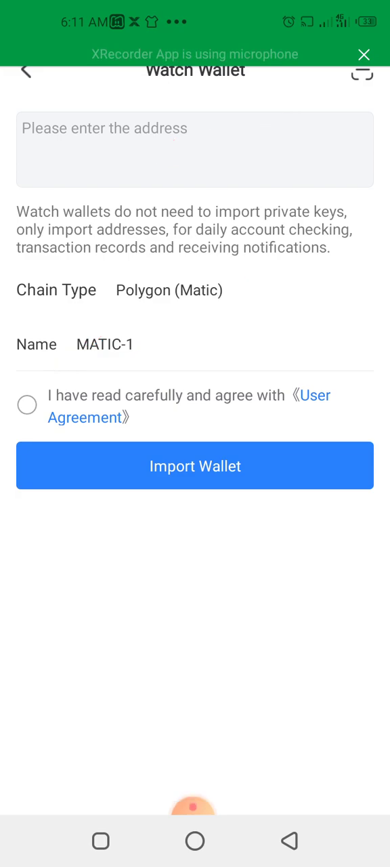
pyautogui.click(195, 149)
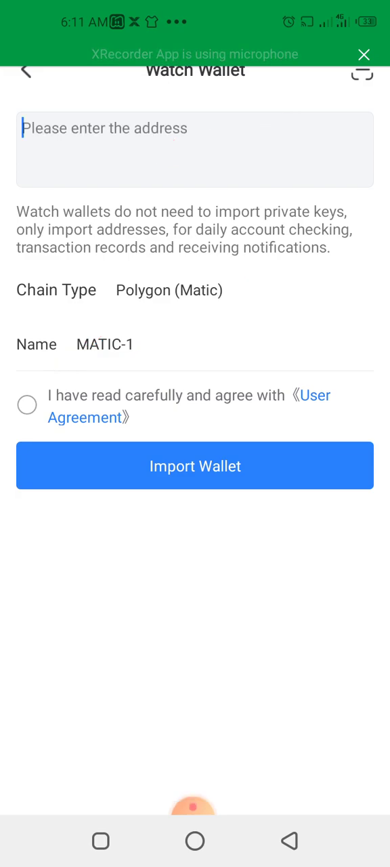
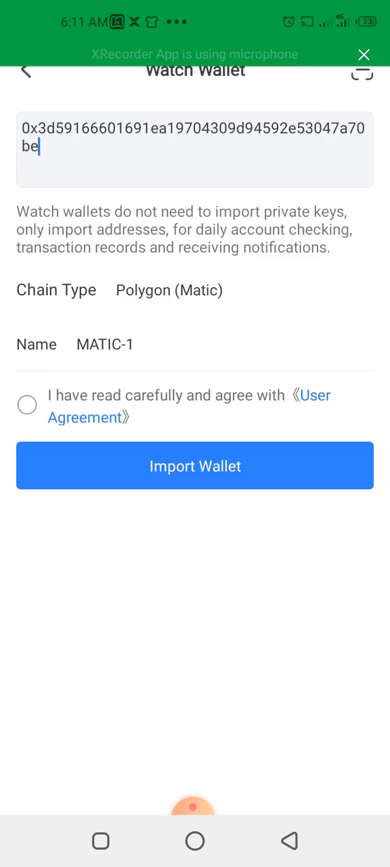
# Name the wallet SRA, accept the User Agreement and import it
pyautogui.click(106, 344)
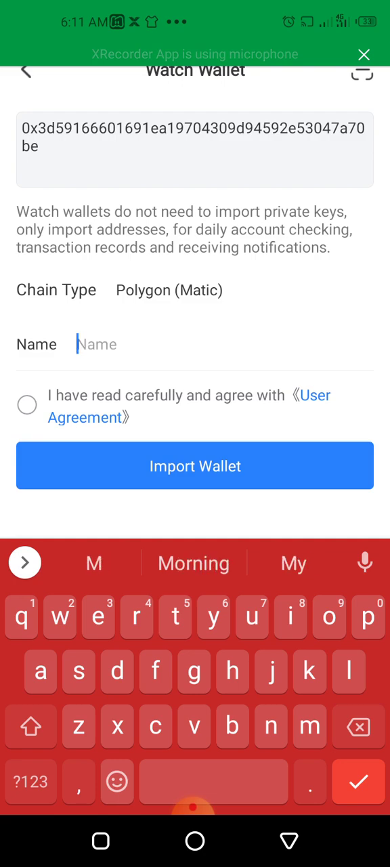
pyautogui.write('SRA')
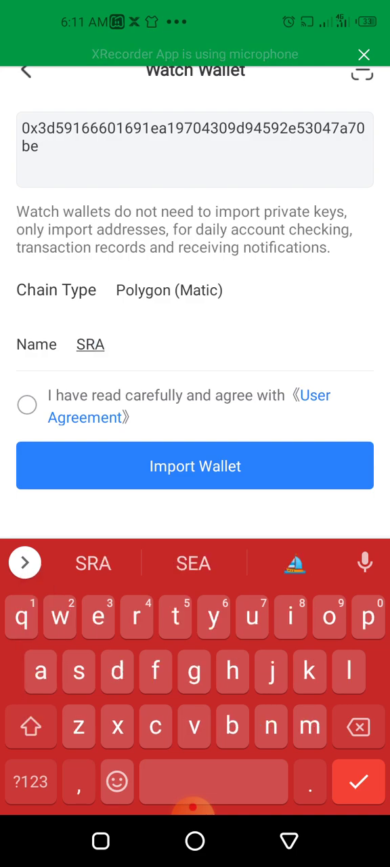
pyautogui.click(27, 404)
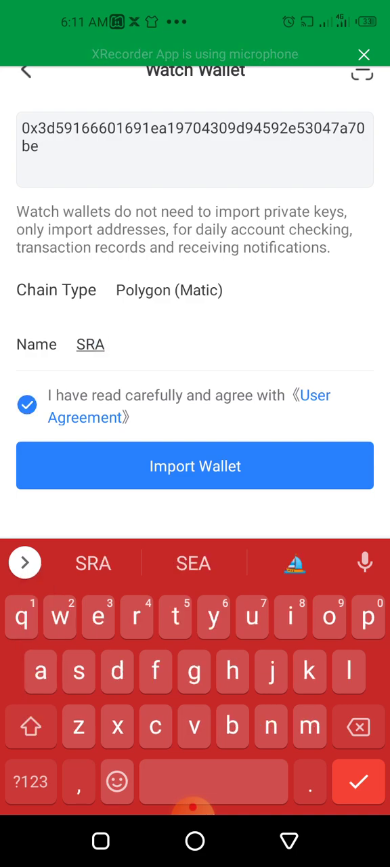
pyautogui.click(195, 466)
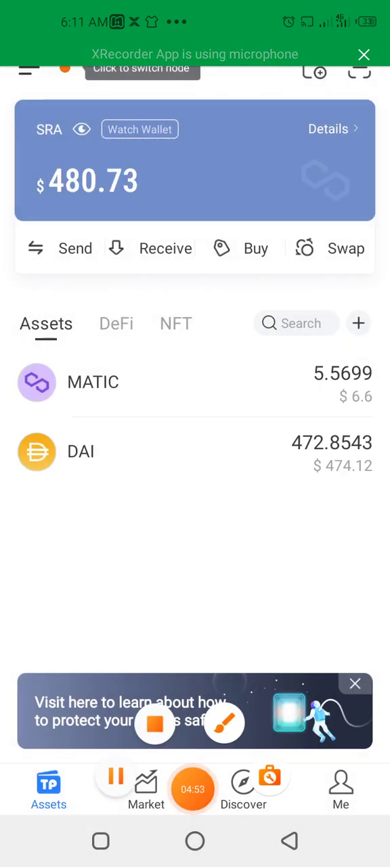
pyautogui.click(224, 721)
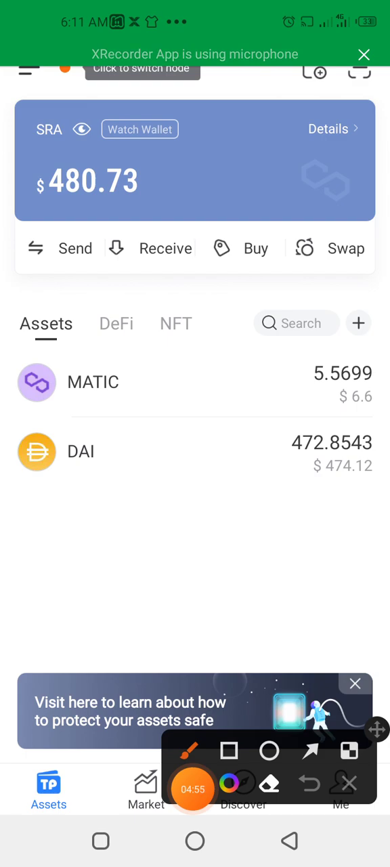
pyautogui.moveTo(24, 332); pyautogui.dragTo(179, 318)
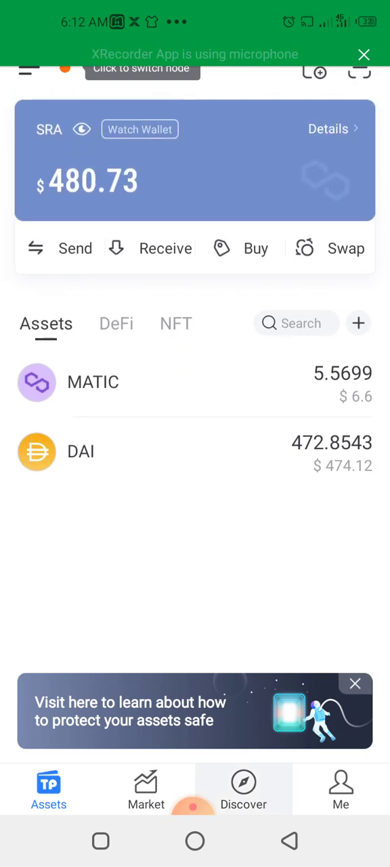
pyautogui.click(244, 788)
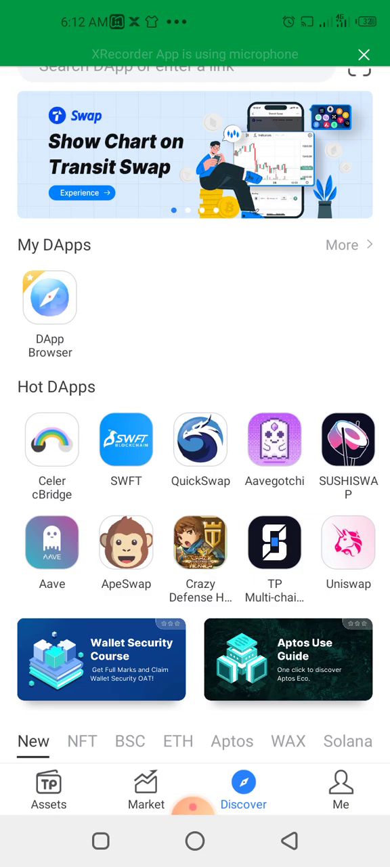
pyautogui.click(169, 70)
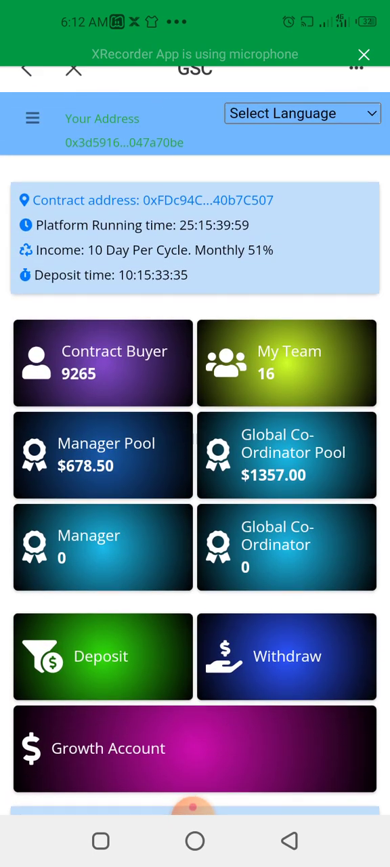
pyautogui.click(32, 119)
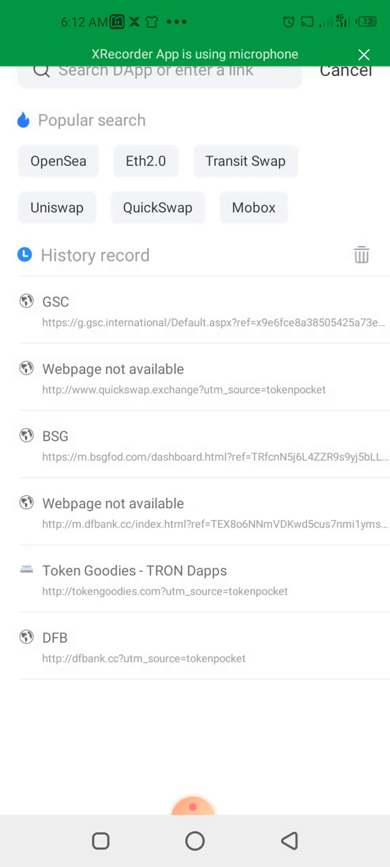
pyautogui.click(345, 70)
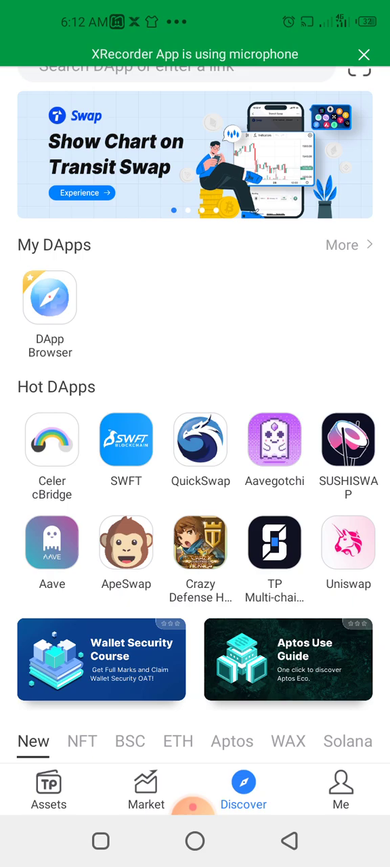
pyautogui.click(49, 788)
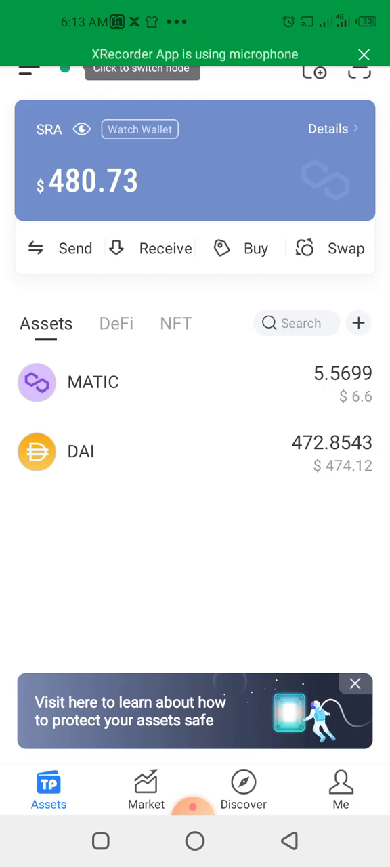
pyautogui.click(195, 813)
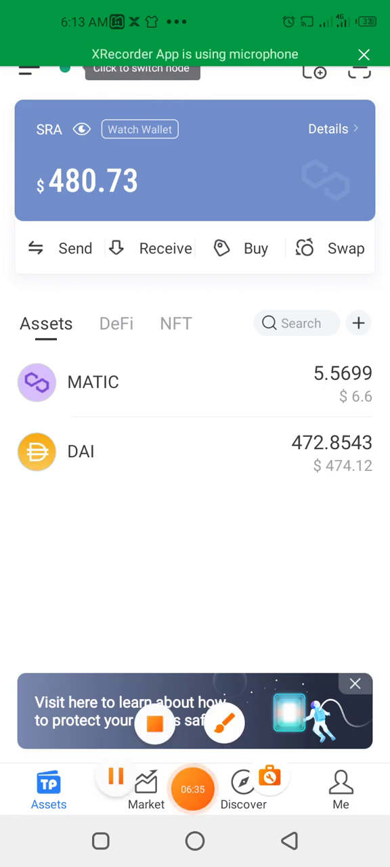